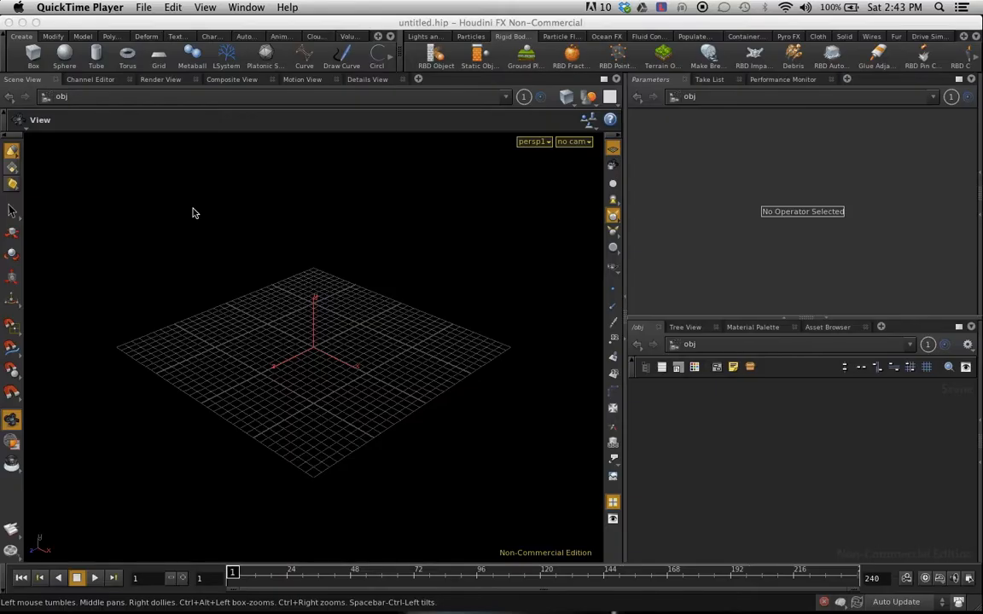
{"action": "mouse_move", "coordinate": [144, 200]}
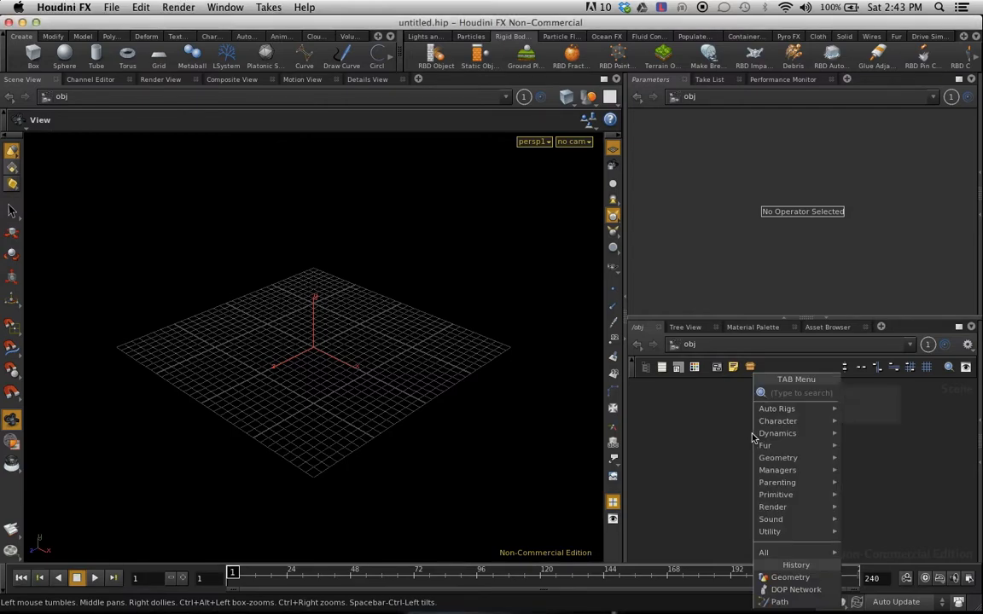
- Add a Geometry object geo1 and move its default file1 node up
{"action": "left_click", "coordinate": [789, 577]}
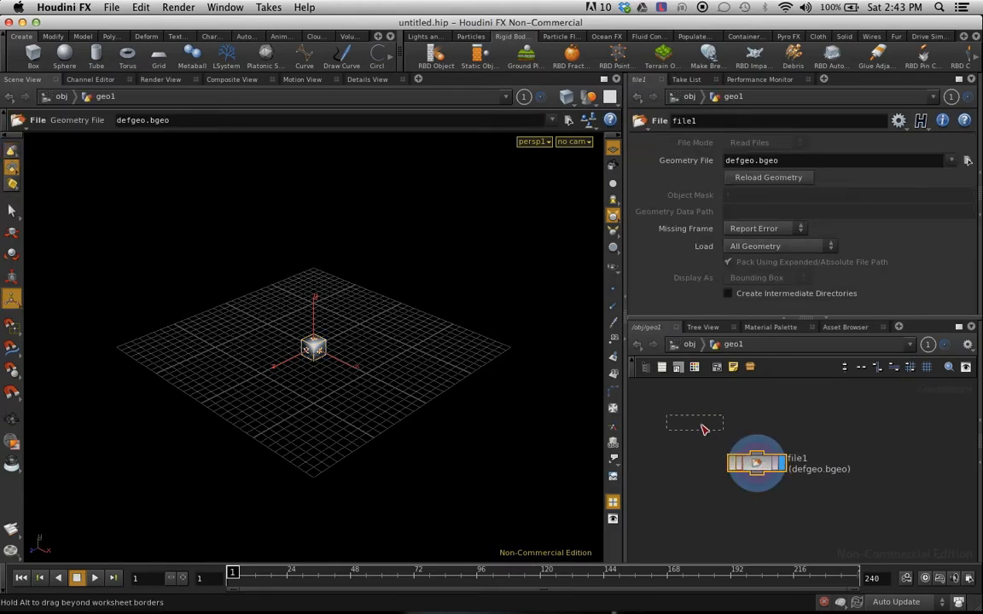
{"action": "left_click_drag", "start_coordinate": [756, 463], "coordinate": [700, 438]}
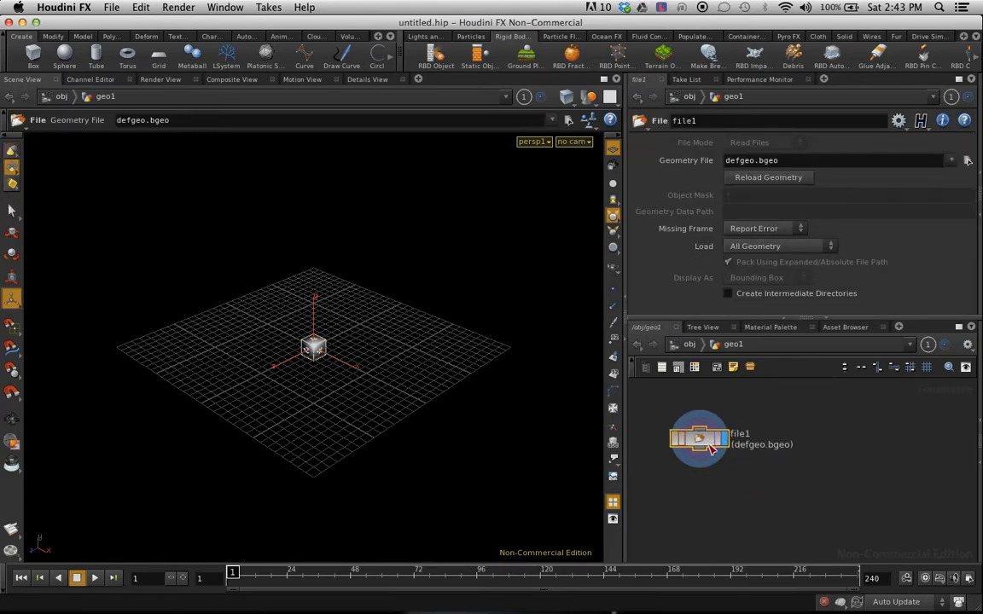
- Replace file1 with box1, isooffset and scatter1 nodes, then add a Voronoi Fracture
{"action": "key", "text": "tab"}
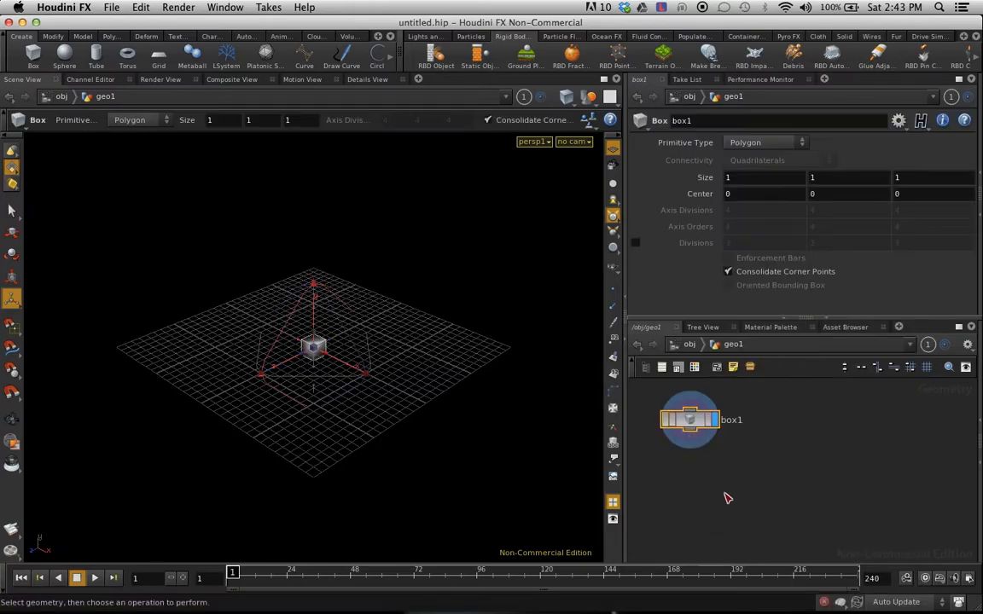
{"action": "mouse_move", "coordinate": [793, 449]}
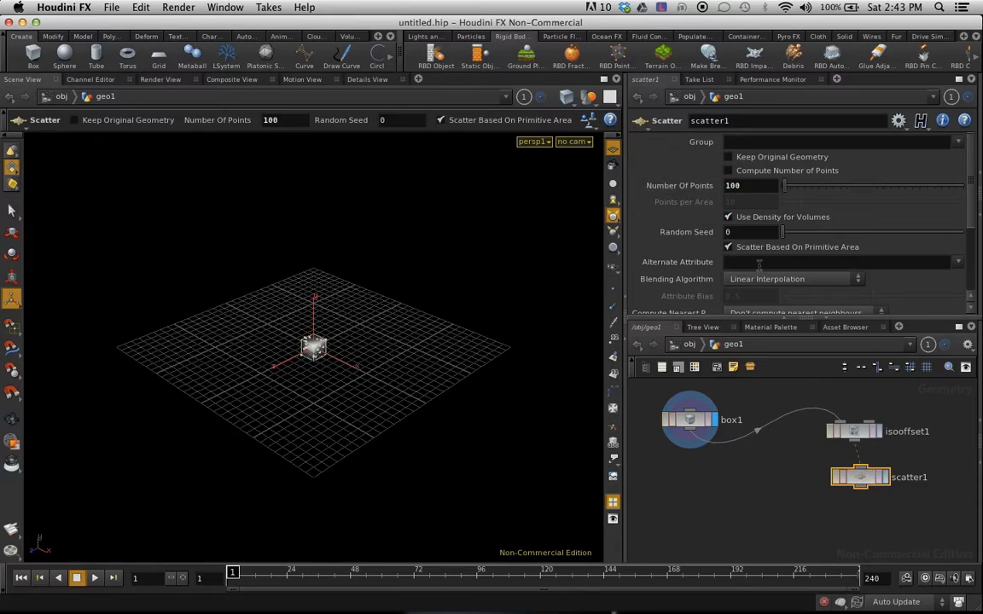
{"action": "mouse_move", "coordinate": [771, 452]}
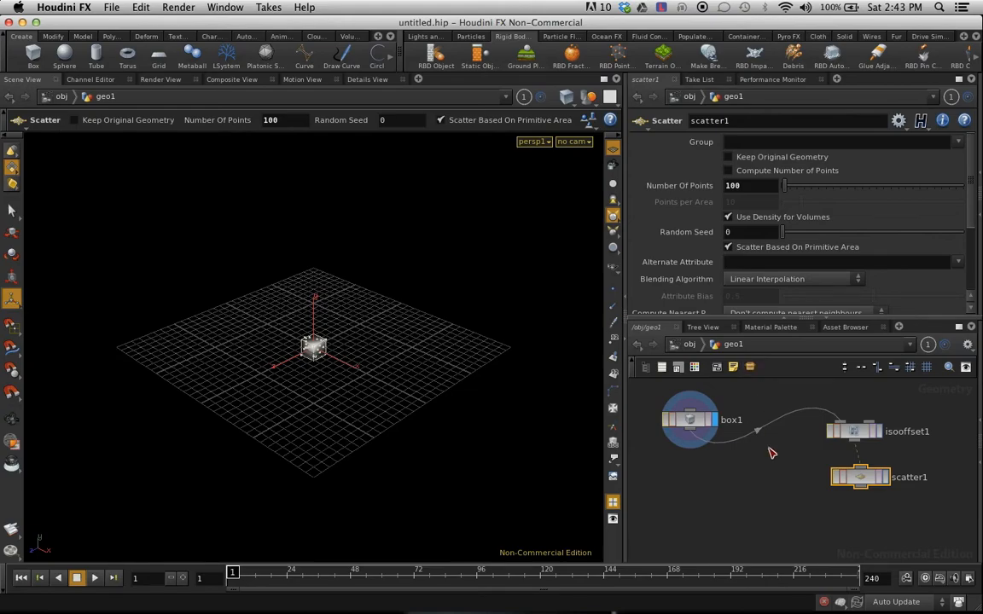
{"action": "key", "text": "tab"}
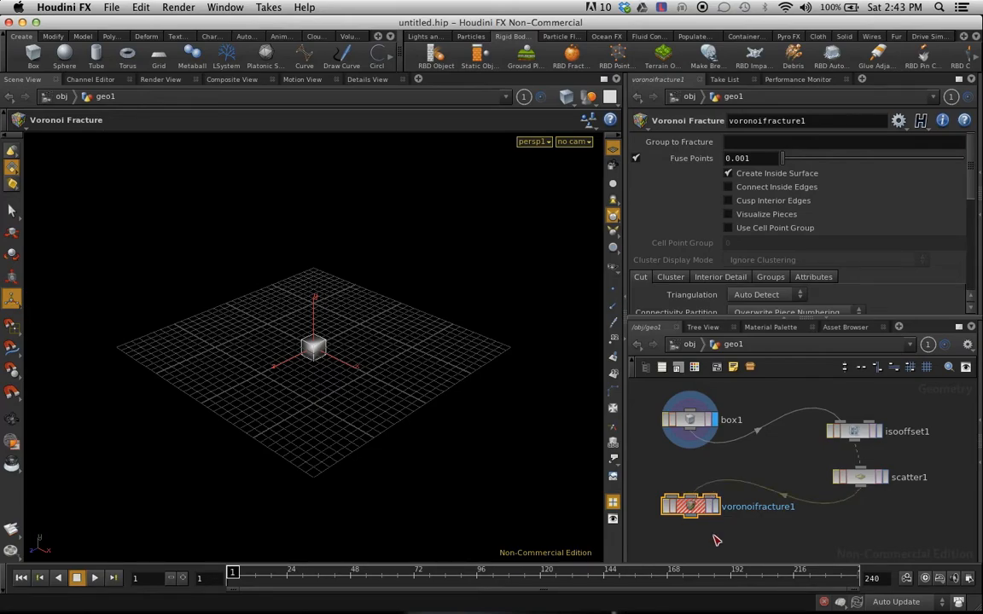
- Add an Exploded View below voronoifracture1 and place a Null node beside it
{"action": "left_click_drag", "start_coordinate": [691, 438], "coordinate": [674, 495]}
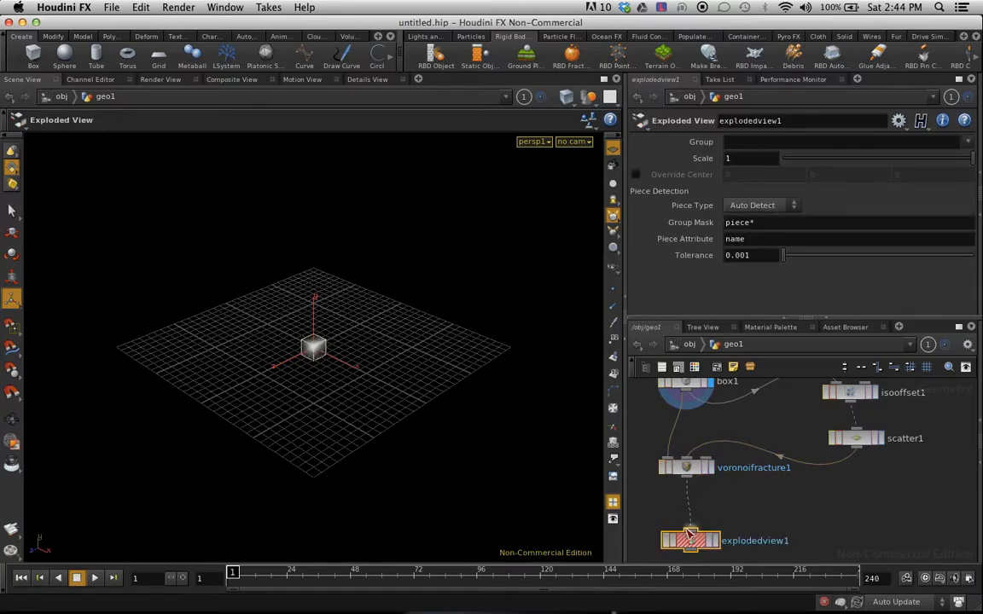
{"action": "left_click", "coordinate": [691, 540]}
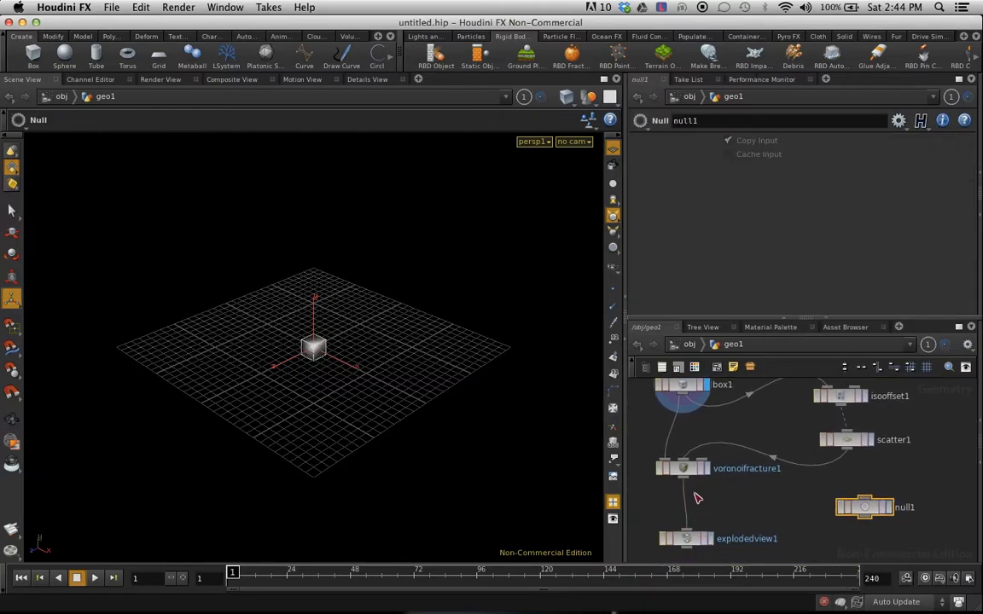
- Wire voronoifracture1 into null1, rename it OUT, and return to /obj
{"action": "left_click", "coordinate": [729, 140]}
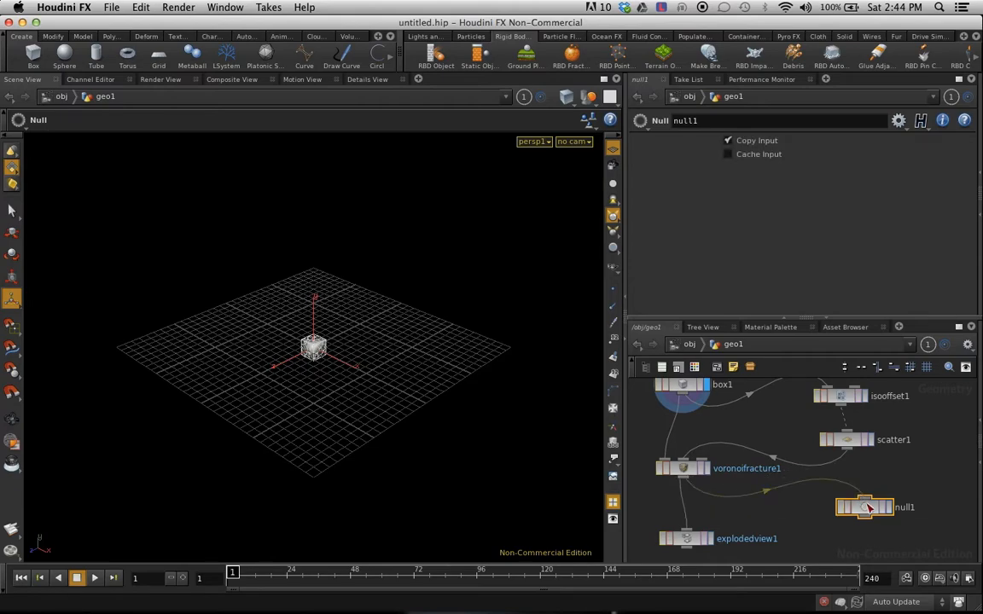
{"action": "left_click_drag", "start_coordinate": [864, 507], "coordinate": [869, 528]}
{"action": "type", "text": "OUT"}
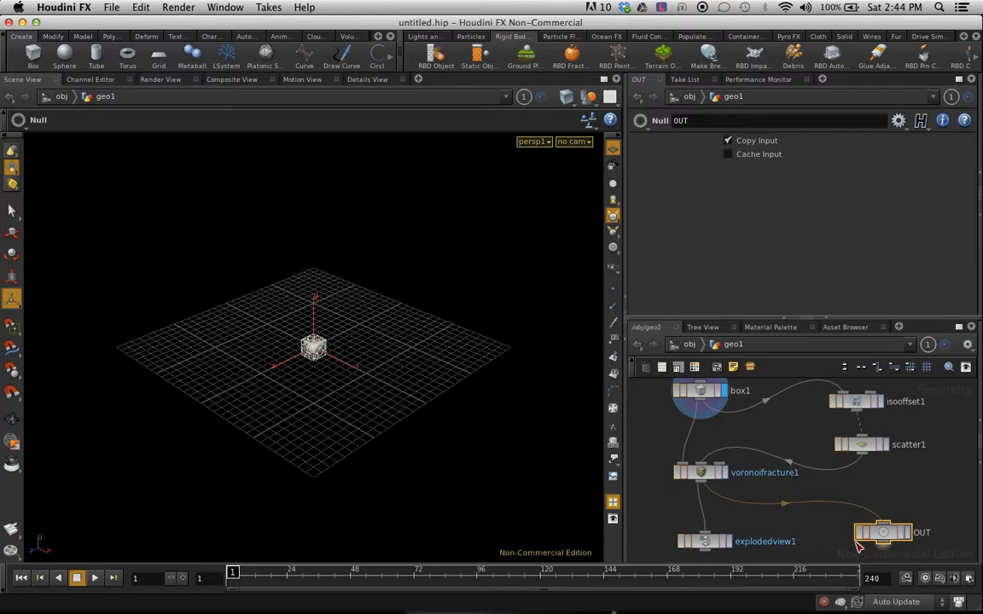
{"action": "mouse_move", "coordinate": [864, 459]}
{"action": "type", "text": "DOP Network"}
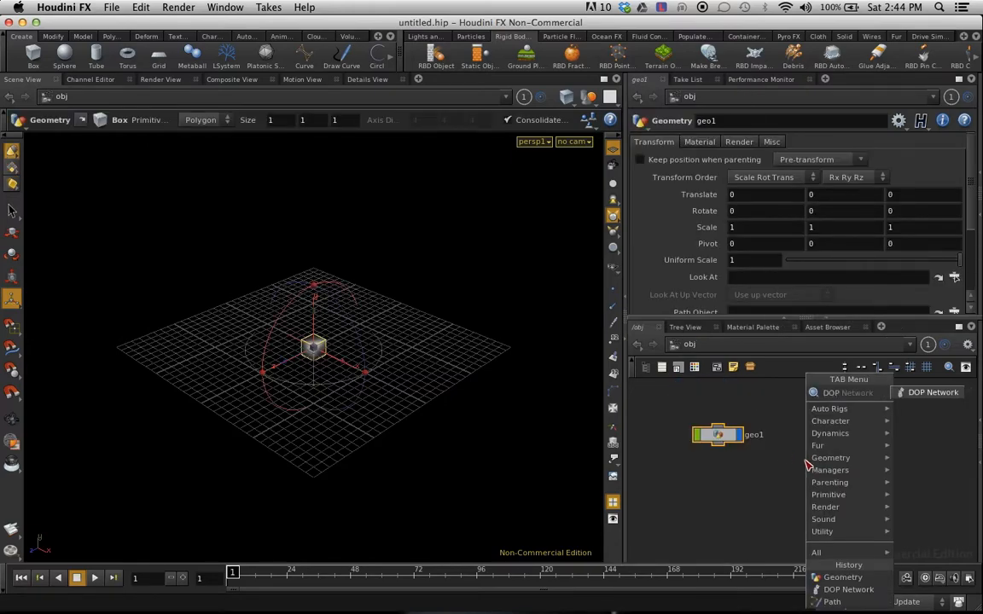
- Create dopnet1 with an RBD Fractured Object feeding a Rigid Body Solver inside
{"action": "left_click", "coordinate": [848, 588]}
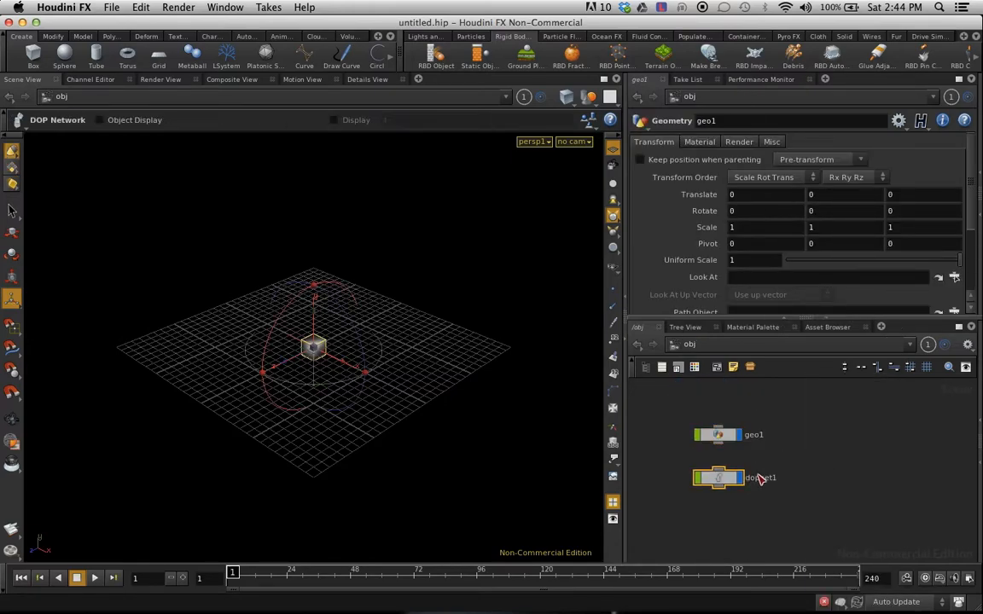
{"action": "double_click", "coordinate": [718, 478]}
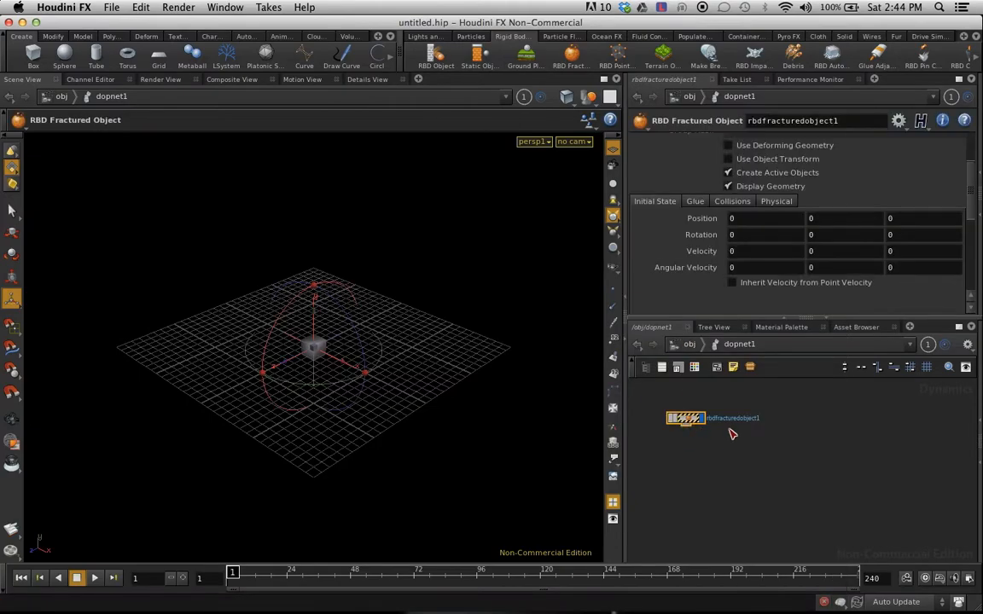
{"action": "mouse_move", "coordinate": [707, 449]}
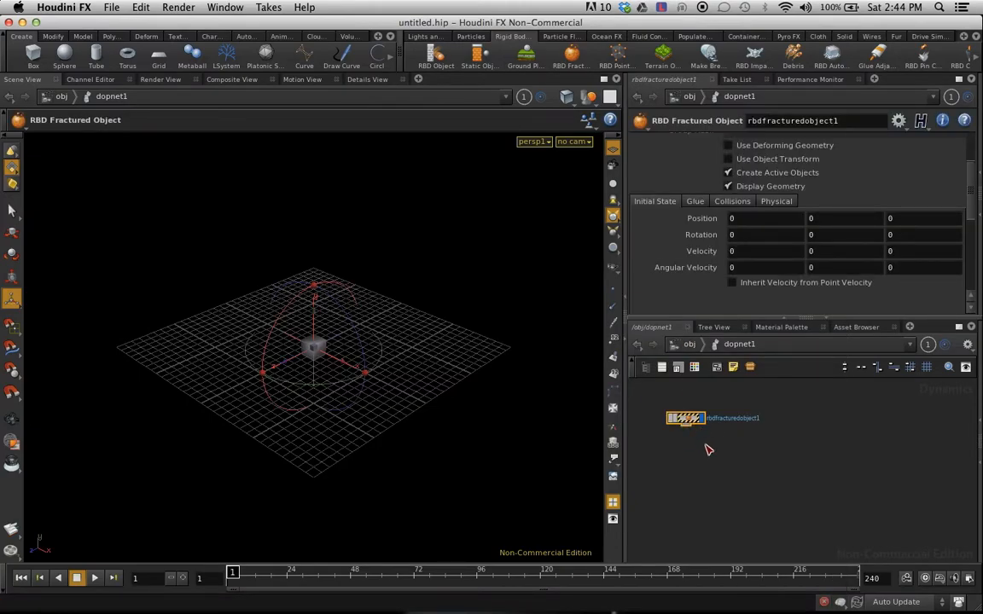
{"action": "key", "text": "tab"}
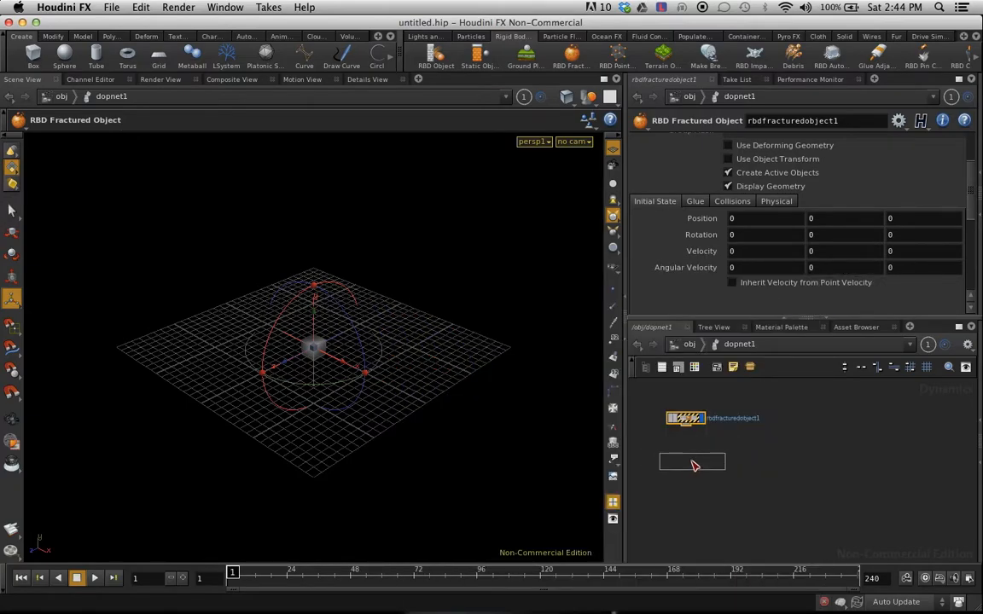
{"action": "left_click", "coordinate": [692, 462]}
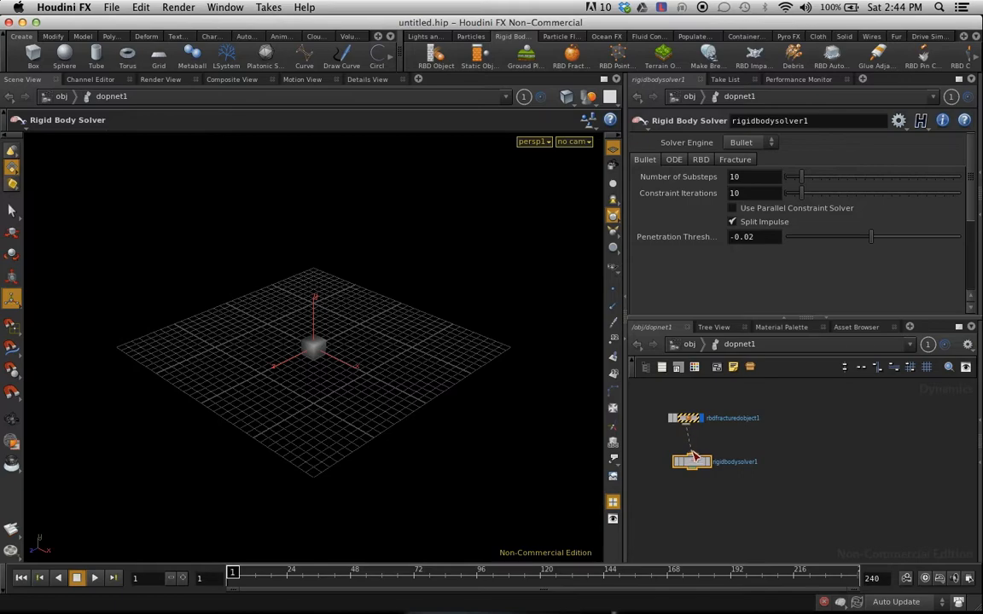
{"action": "mouse_move", "coordinate": [835, 470]}
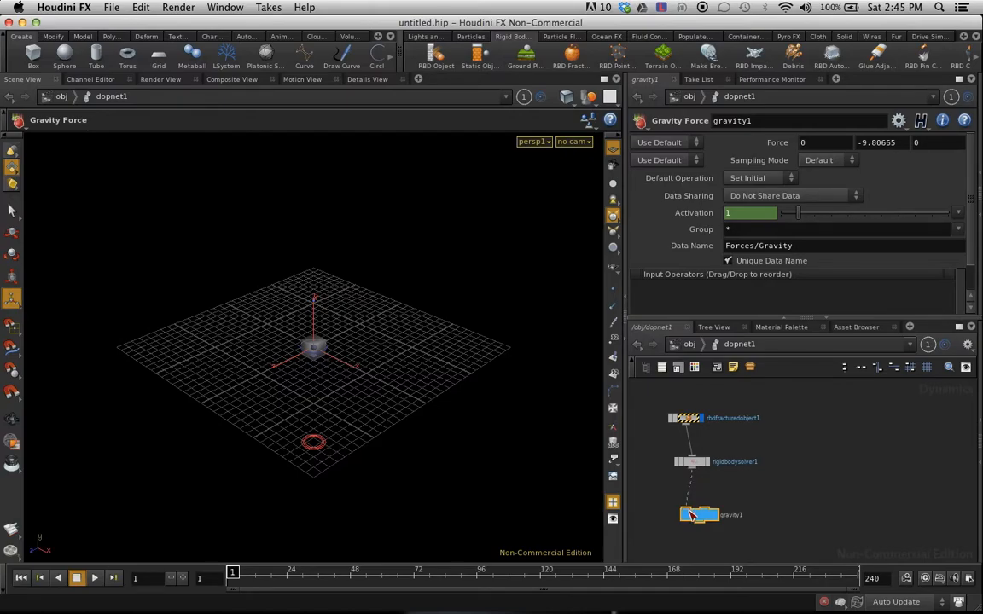
- Set rbdfracturedobject1's SOP Path to /obj/geo1/OUT
{"action": "left_click", "coordinate": [700, 515]}
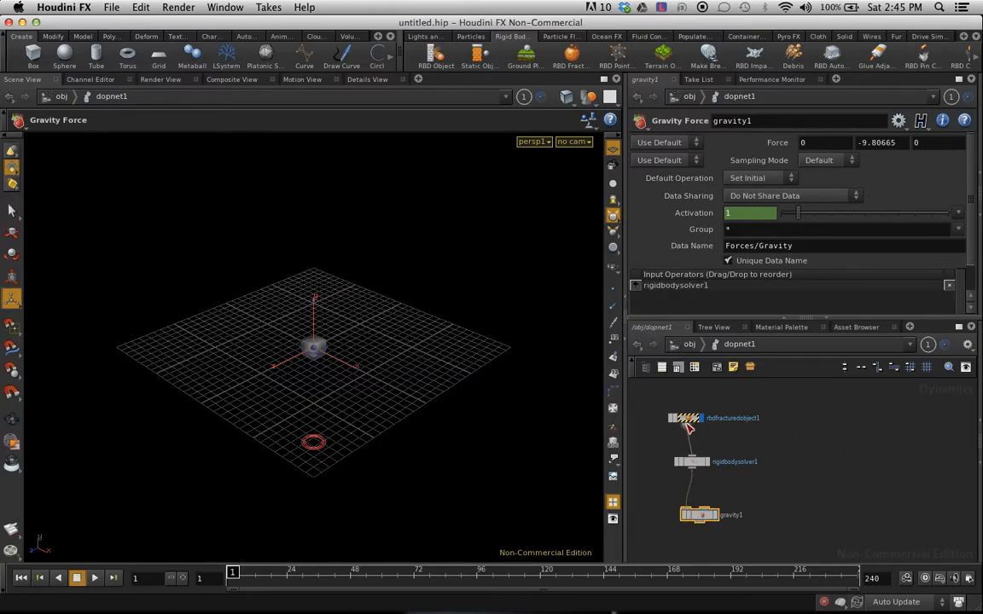
{"action": "left_click", "coordinate": [697, 418]}
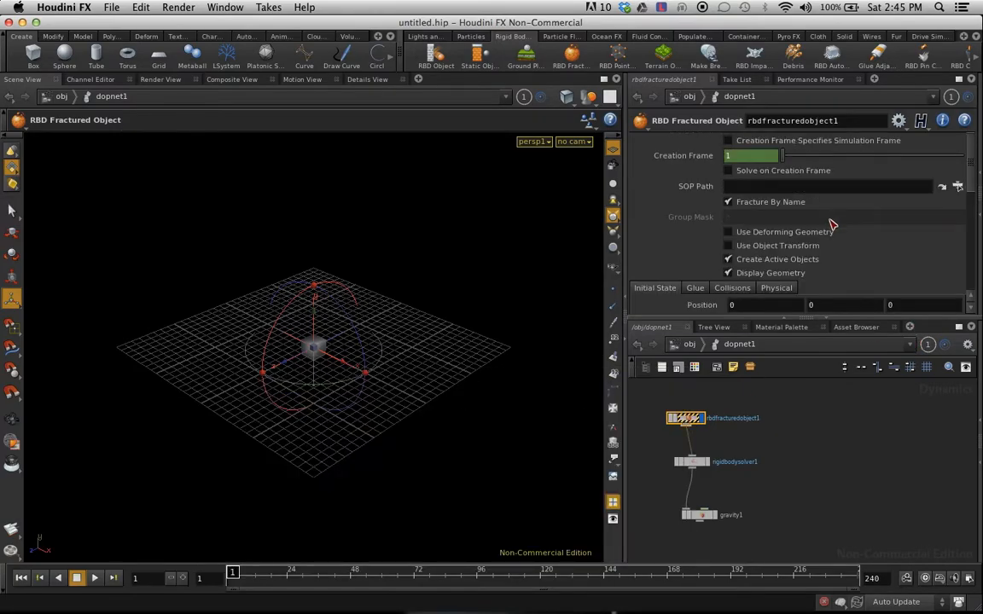
{"action": "left_click", "coordinate": [942, 186]}
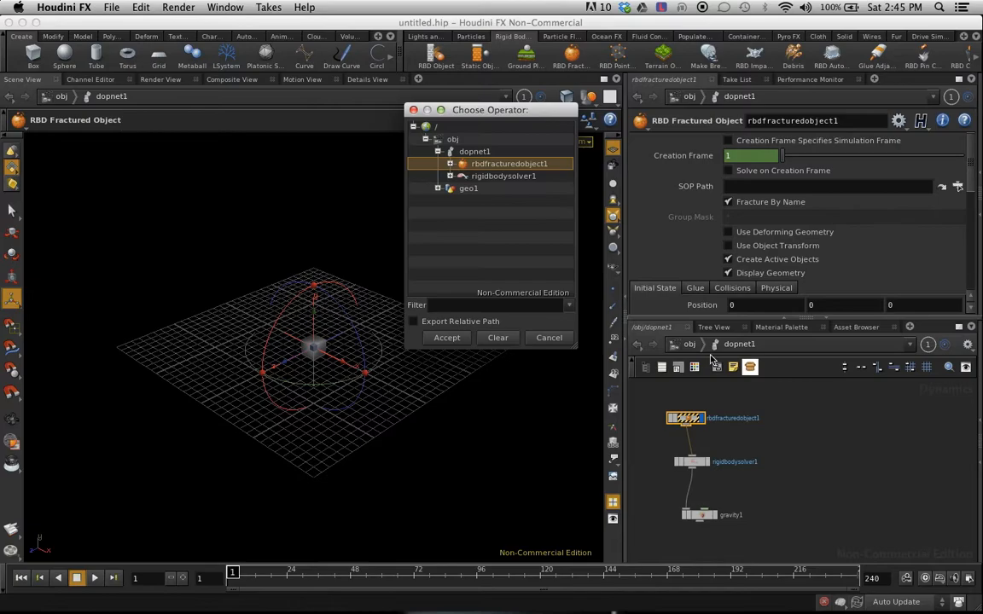
{"action": "left_click", "coordinate": [437, 188]}
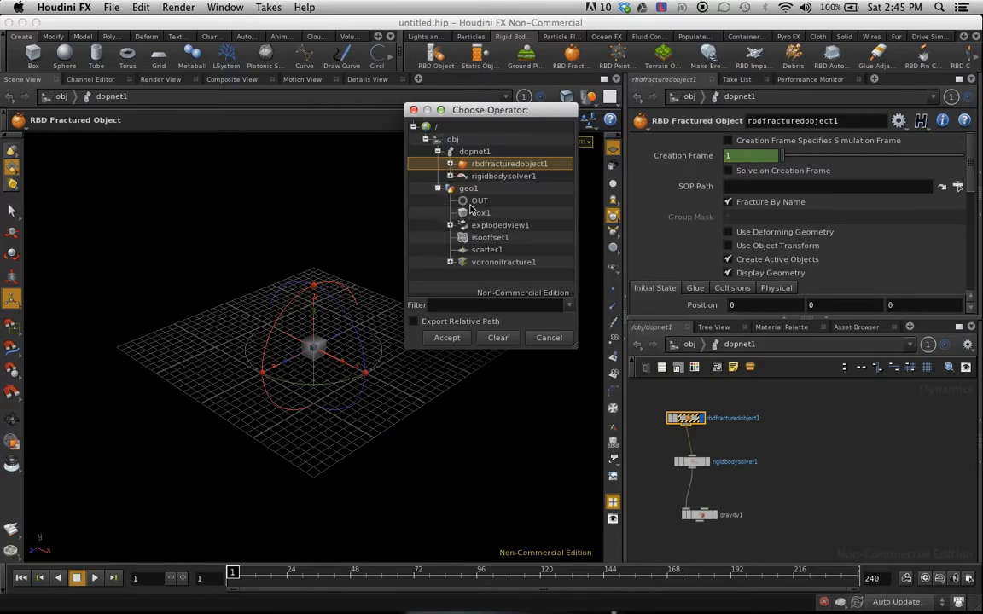
{"action": "left_click", "coordinate": [447, 337]}
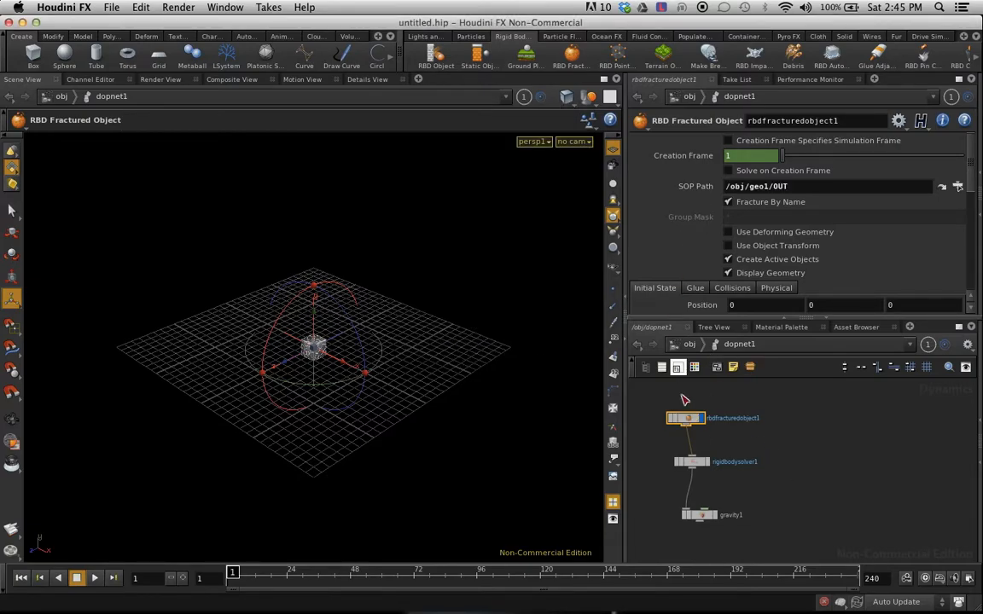
{"action": "scroll", "scroll_direction": "down", "scroll_amount": 3}
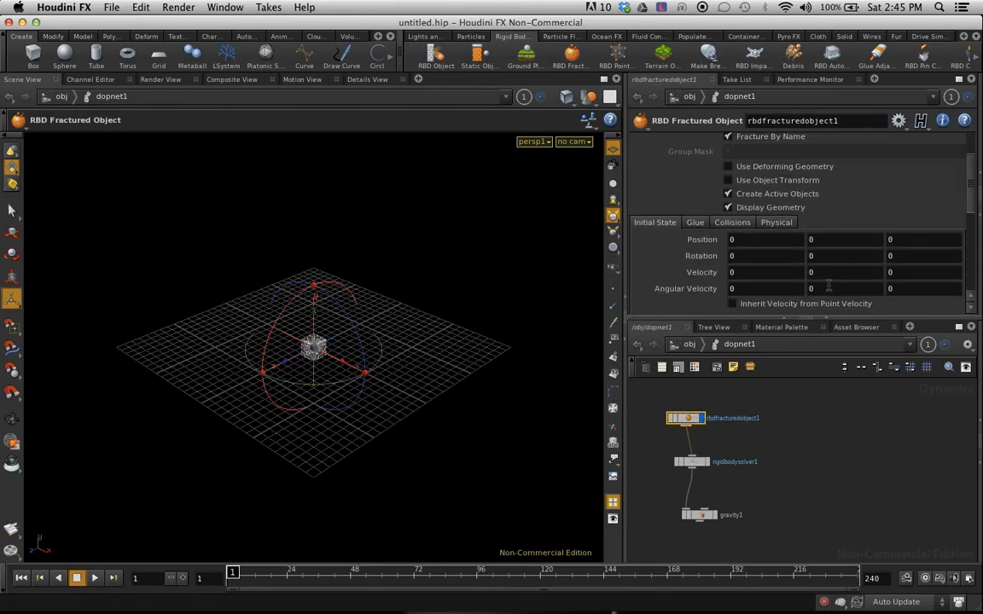
{"action": "scroll", "scroll_direction": "up", "scroll_amount": 3}
{"action": "type", "text": "10"}
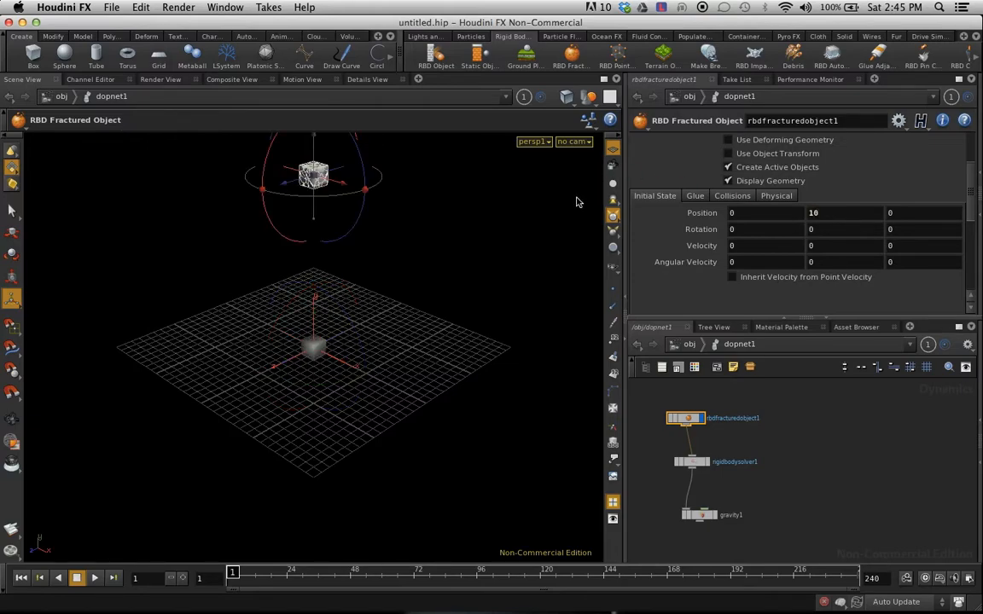
{"action": "mouse_move", "coordinate": [467, 273]}
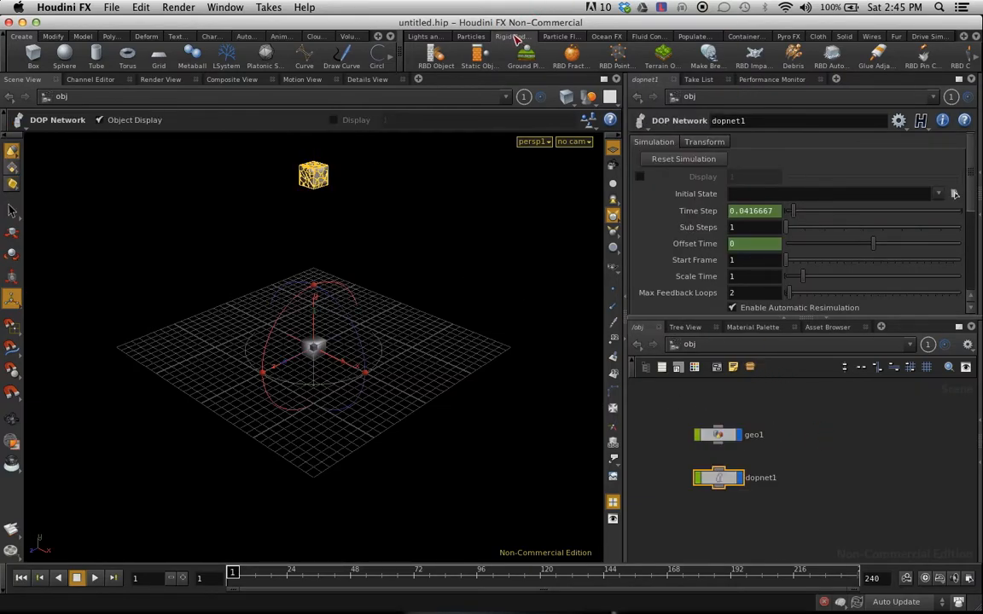
{"action": "mouse_move", "coordinate": [509, 36]}
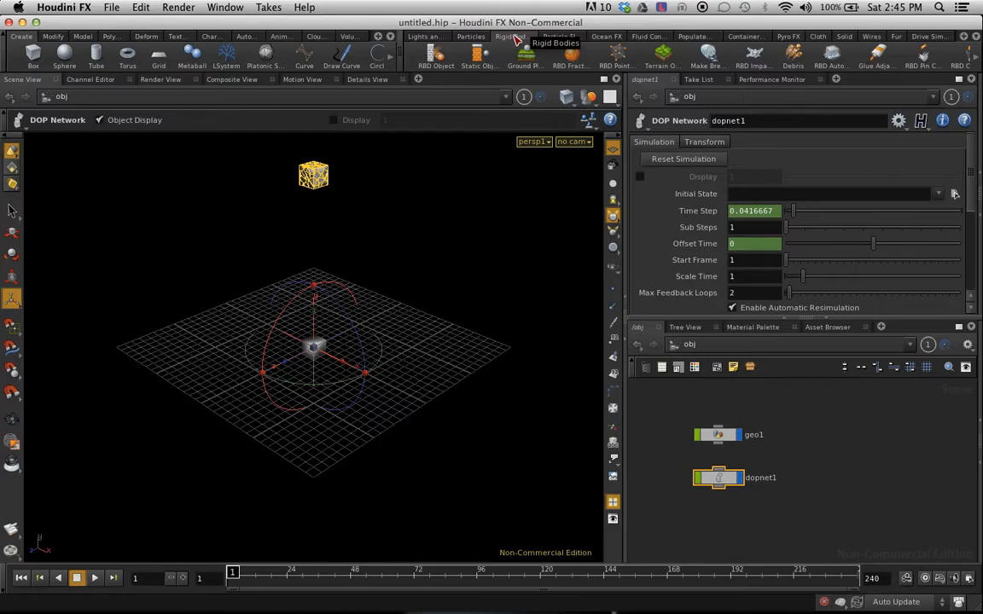
{"action": "mouse_move", "coordinate": [499, 399]}
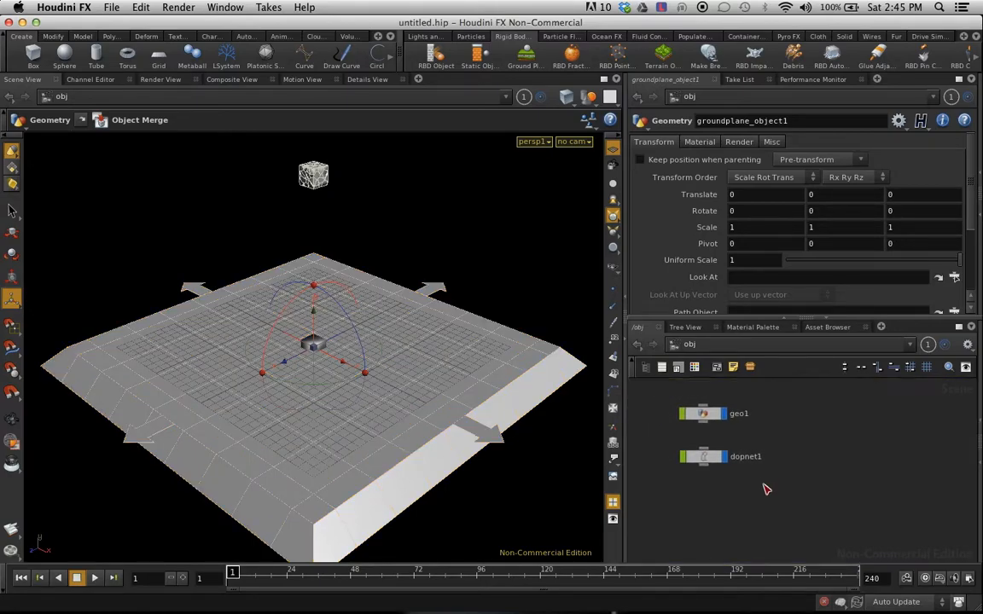
{"action": "mouse_move", "coordinate": [808, 480]}
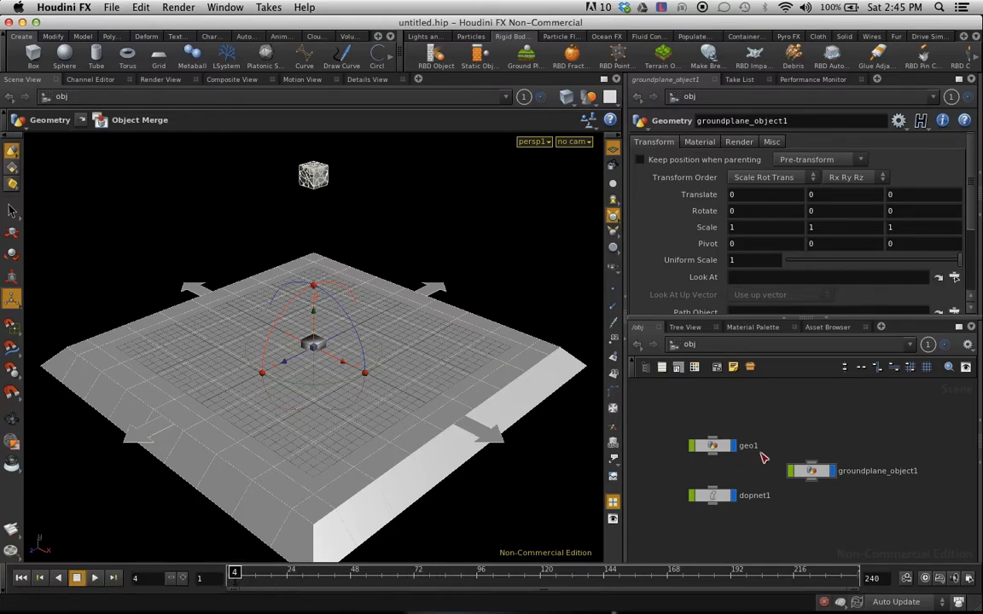
- Inside dopnet1, move gravity1 below merge1 and play the simulation
{"action": "double_click", "coordinate": [754, 495]}
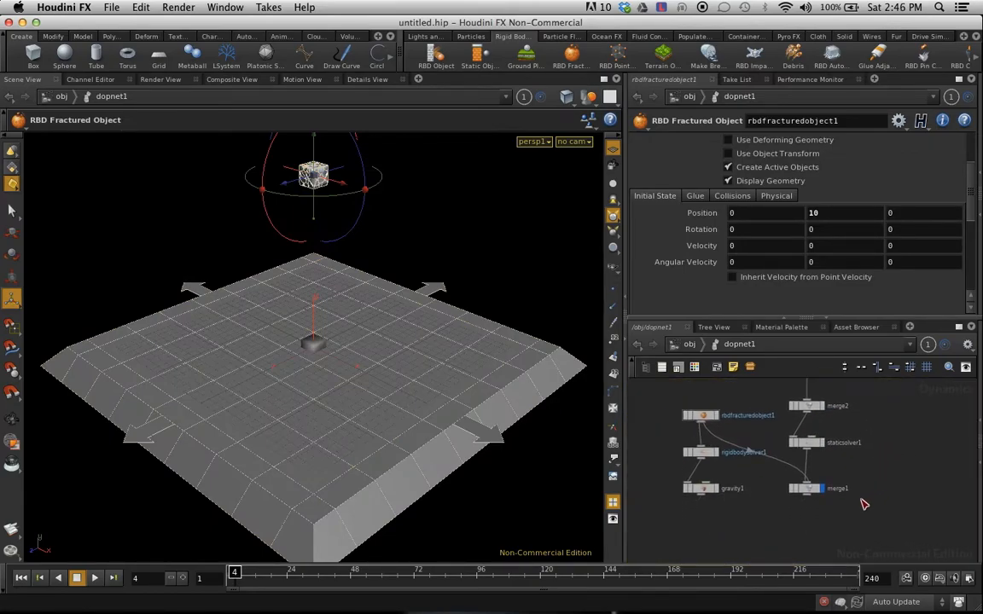
{"action": "left_click_drag", "start_coordinate": [699, 488], "coordinate": [721, 541]}
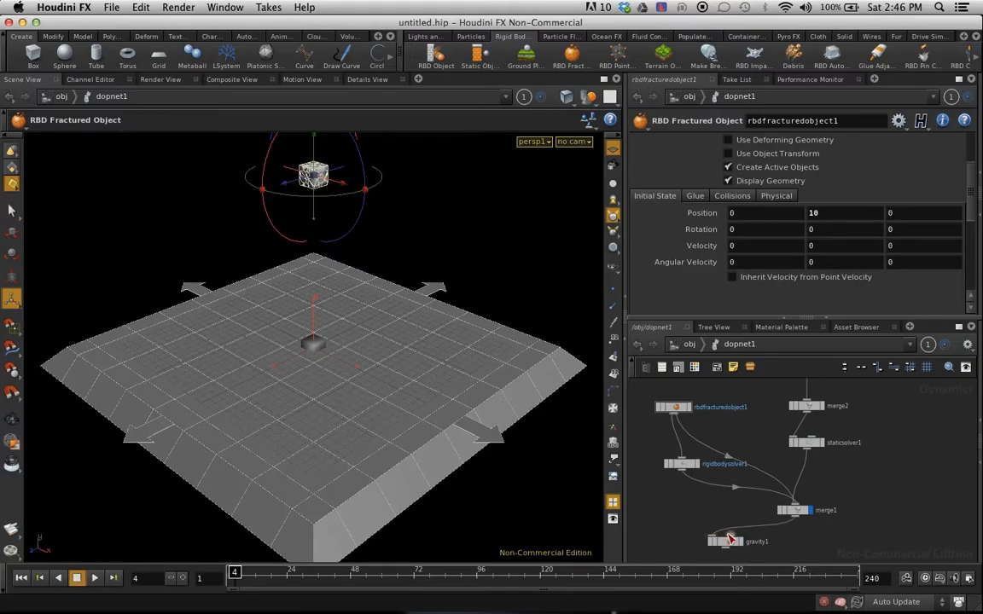
{"action": "left_click", "coordinate": [725, 541]}
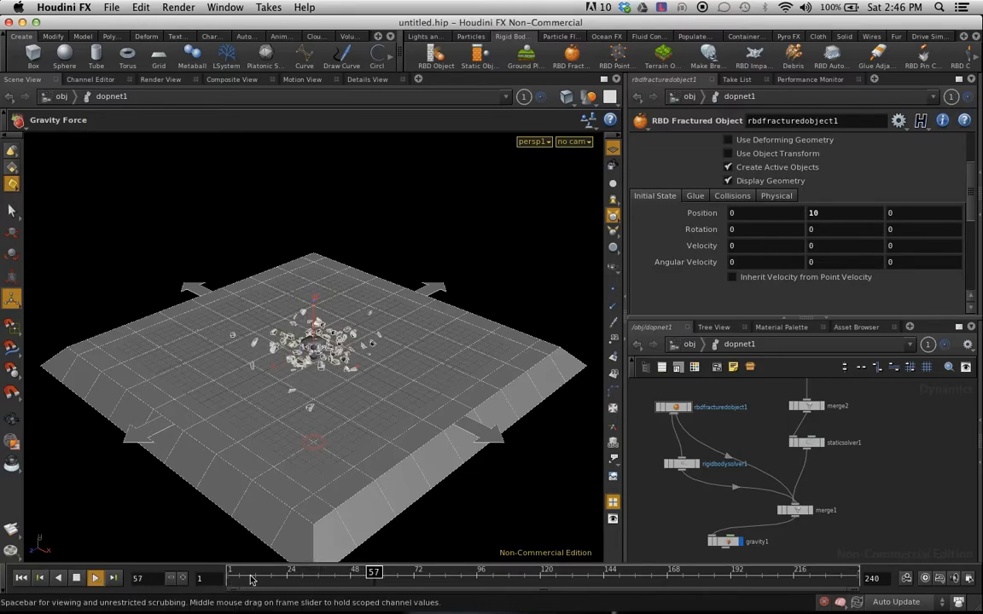
- Pause the shattering playback and go back up to /obj
{"action": "right_click", "coordinate": [726, 448]}
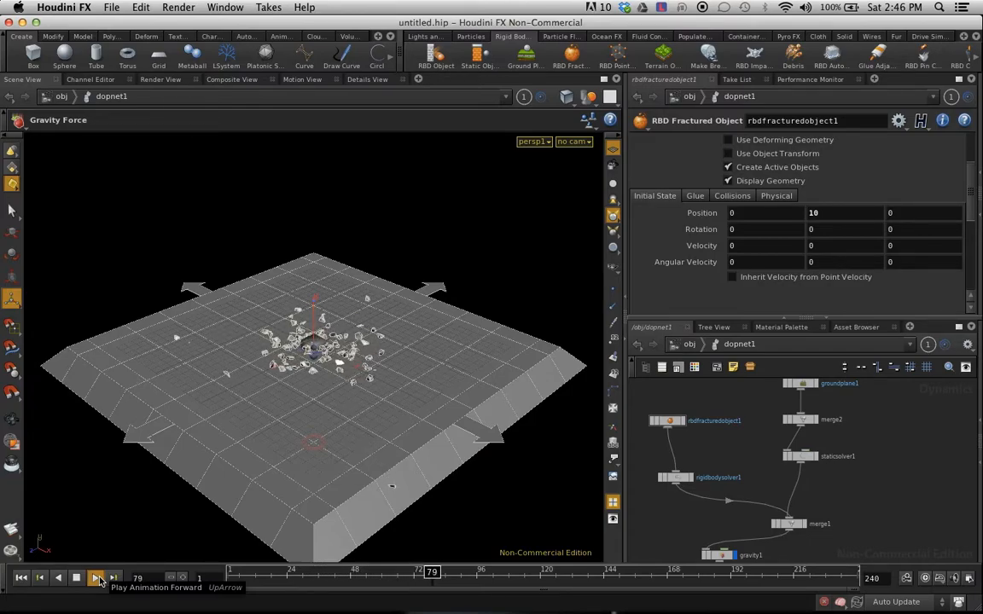
{"action": "left_click", "coordinate": [96, 578]}
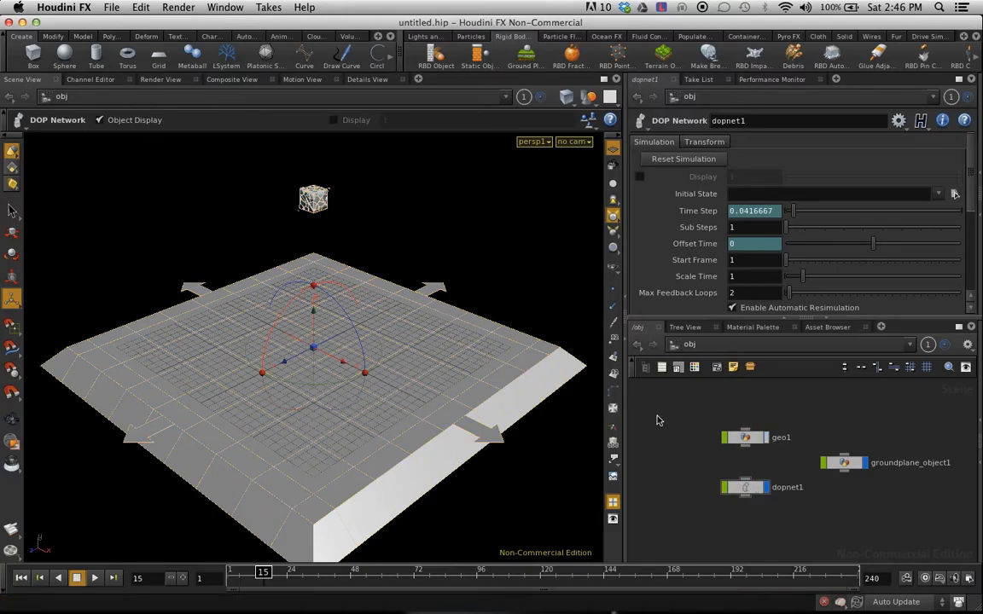
- Check rbdfracturedobject1 in dopnet1: source /obj/geo1/OUT, starting 10 units up
{"action": "double_click", "coordinate": [744, 436]}
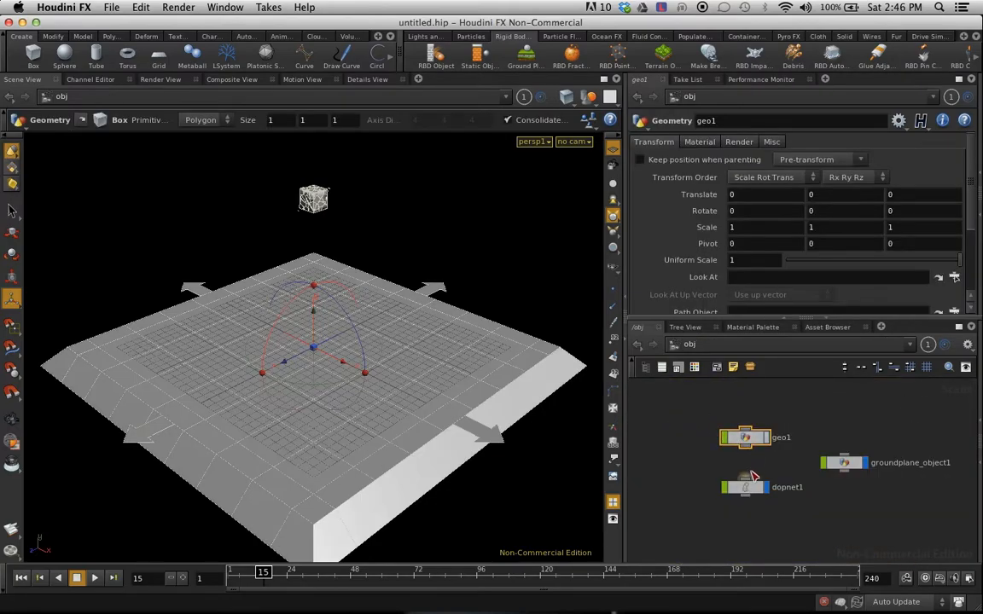
{"action": "double_click", "coordinate": [744, 486]}
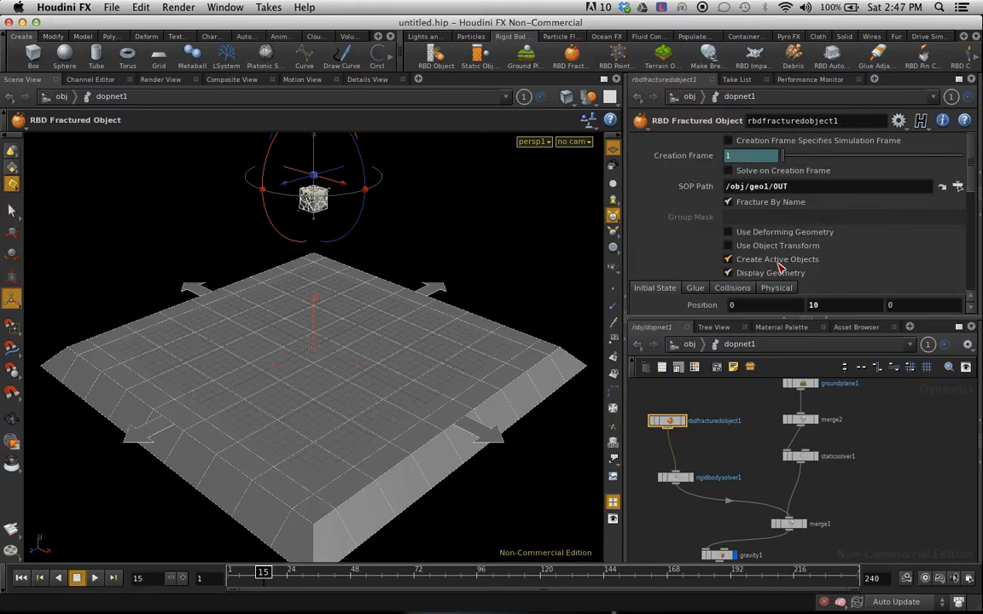
{"action": "mouse_move", "coordinate": [421, 229]}
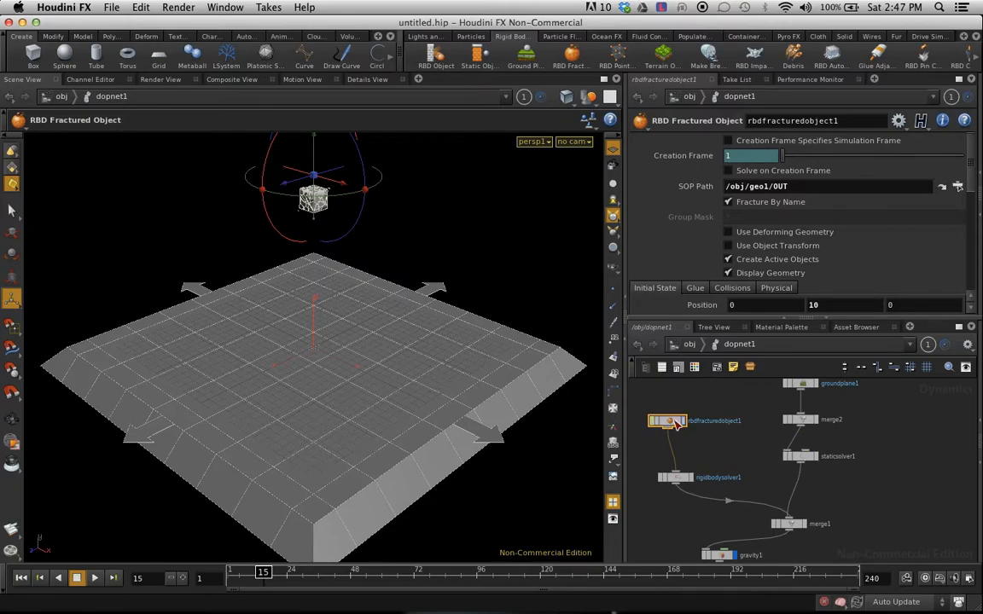
{"action": "scroll", "scroll_direction": "down", "scroll_amount": 3}
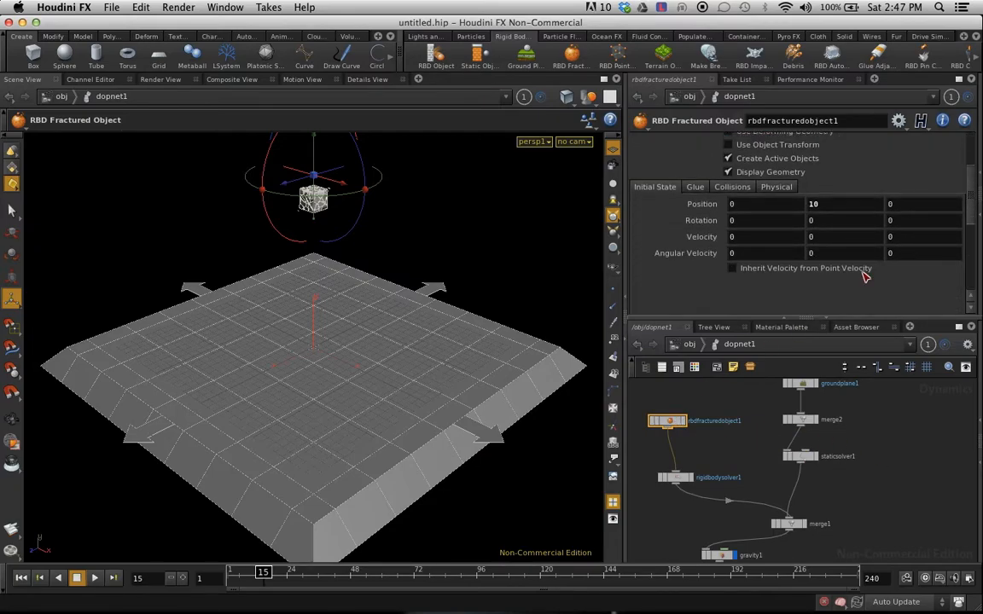